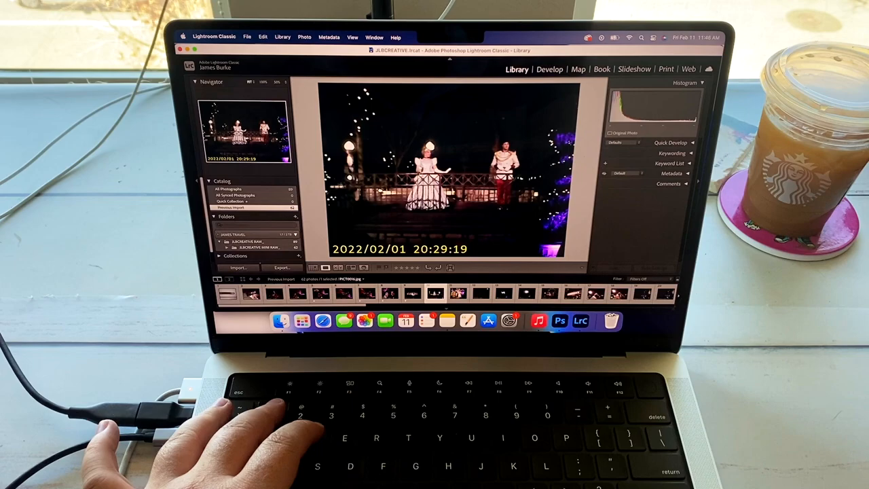
# - Switch the dated selfie into Develop with the warm, faded film tone applied
pyautogui.press('G')
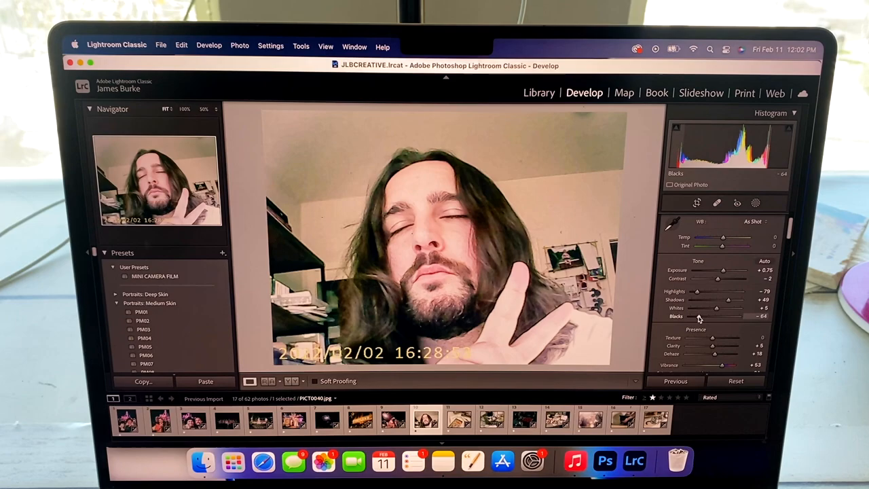
# - Give the next dated photos, including the cat shot, the film-style look, then move to Photoshop
pyautogui.click(488, 424)
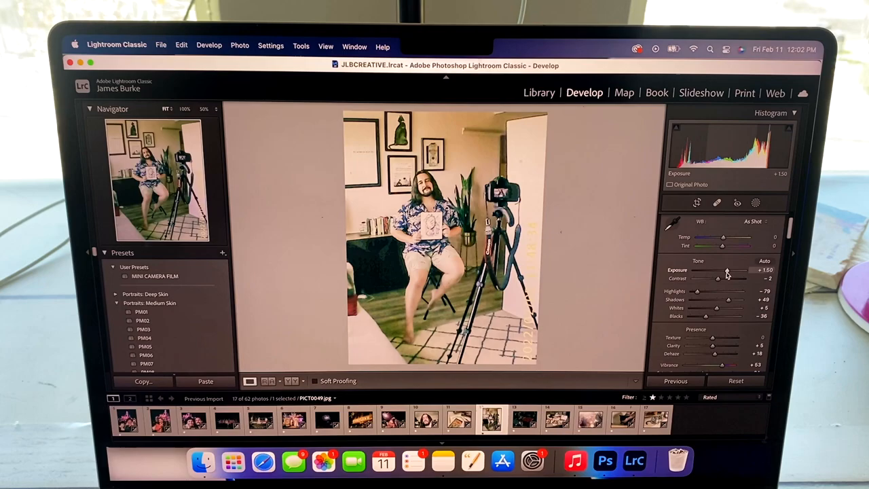
pyautogui.click(614, 425)
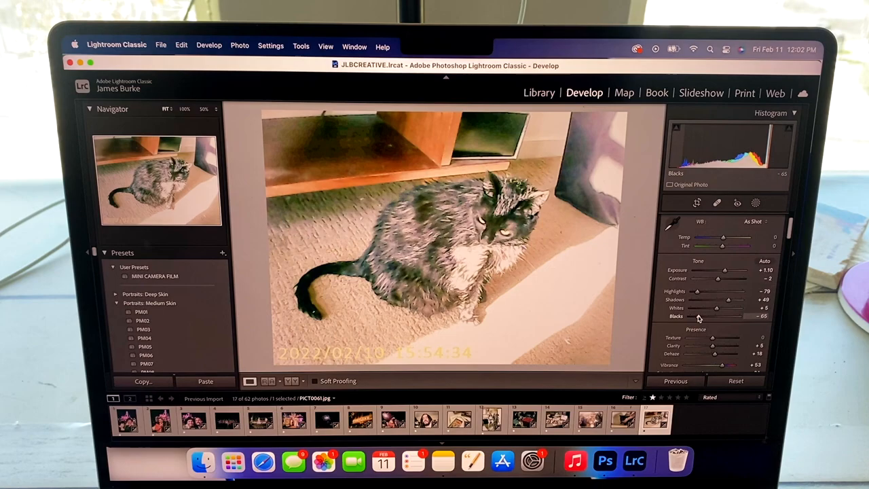
pyautogui.click(537, 92)
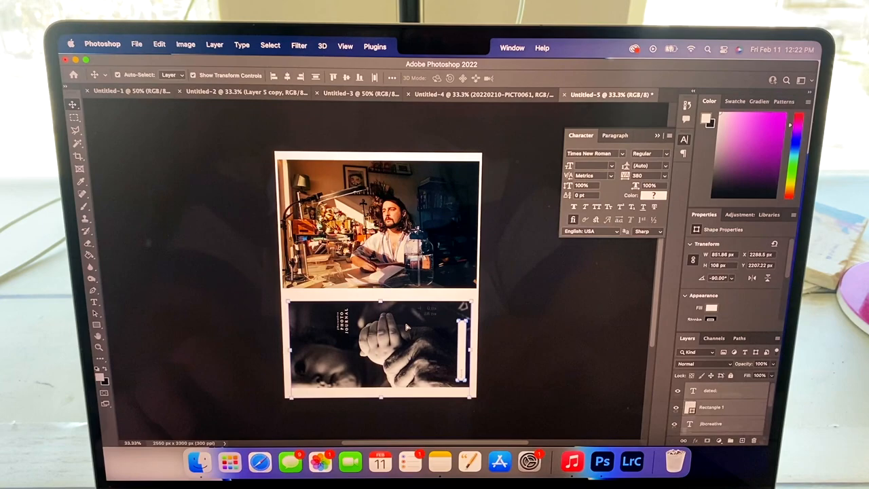
# - Bring up the Canon printer print settings for the multi-photo collage page
pyautogui.click(136, 43)
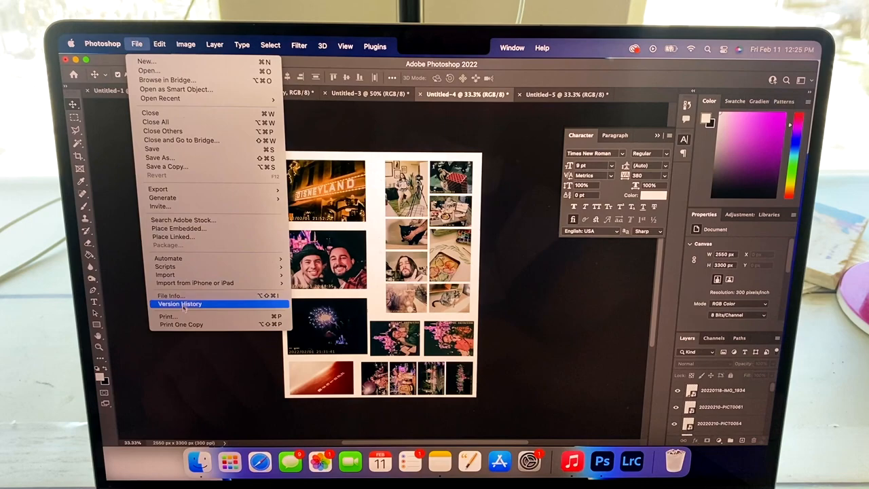
pyautogui.click(167, 315)
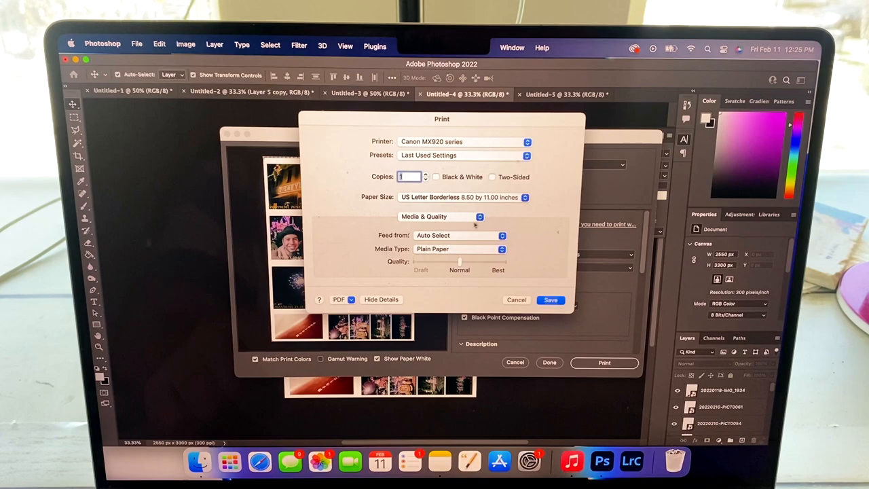